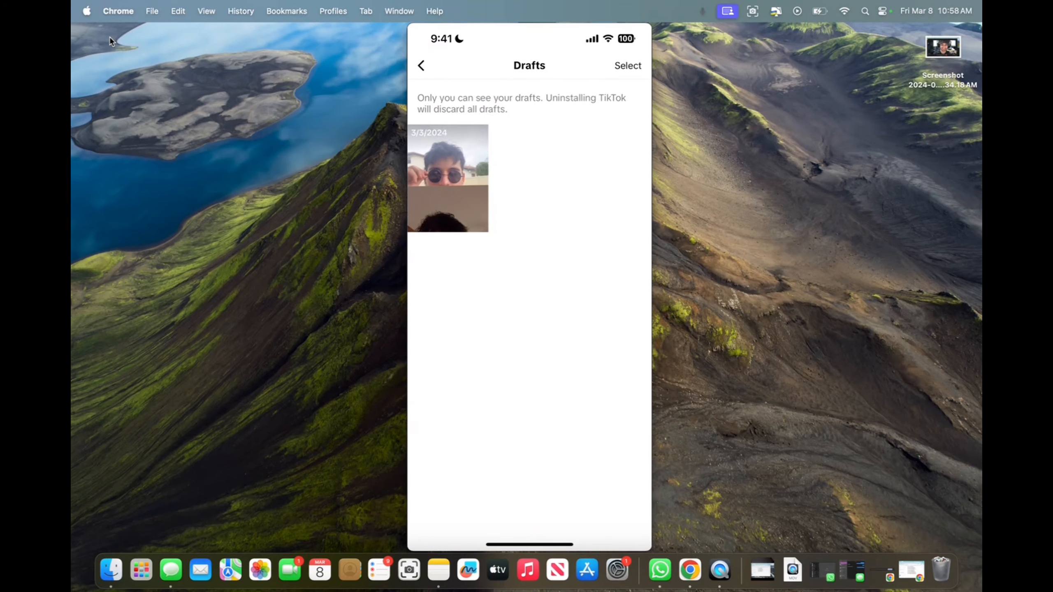
# Open the saved TikTok draft dated 3/3/2024 from the Drafts list.
pyautogui.click(448, 178)
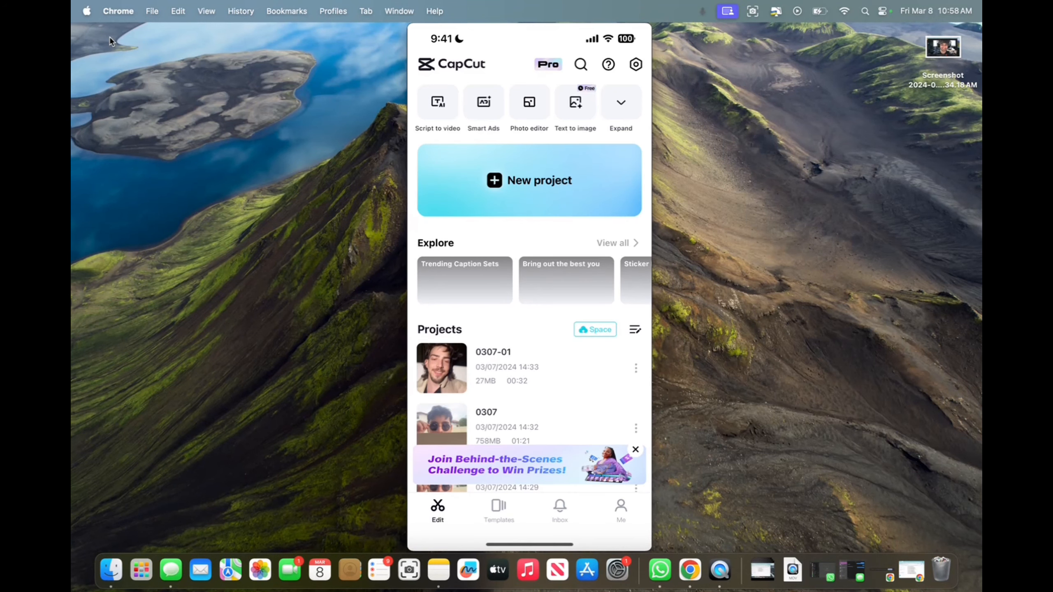
# Start a new CapCut project to bring in the draft video.
pyautogui.click(528, 180)
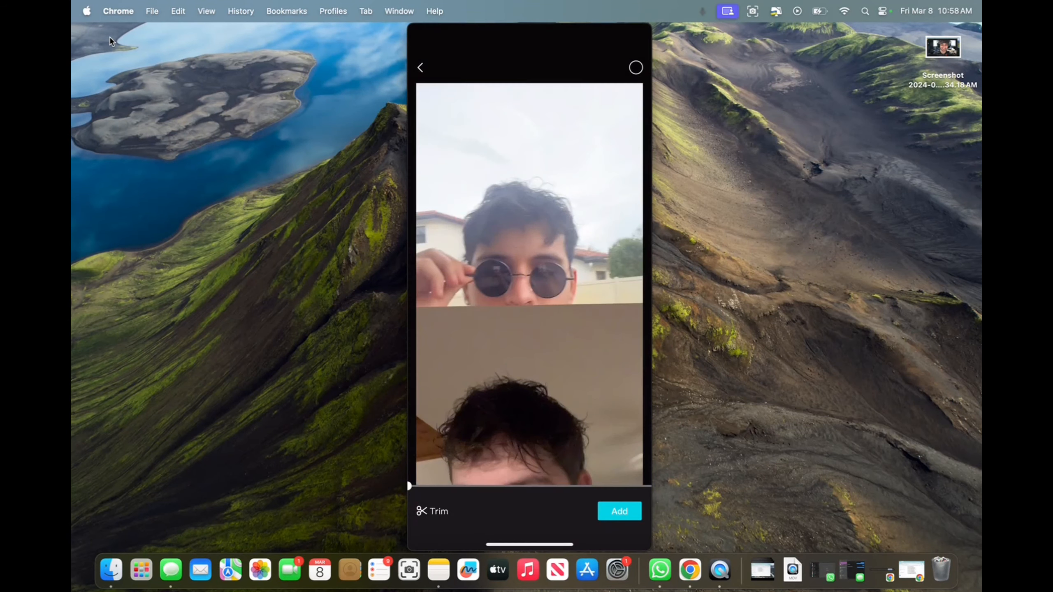
# Add the previewed split-screen draft video to the project timeline.
pyautogui.click(619, 511)
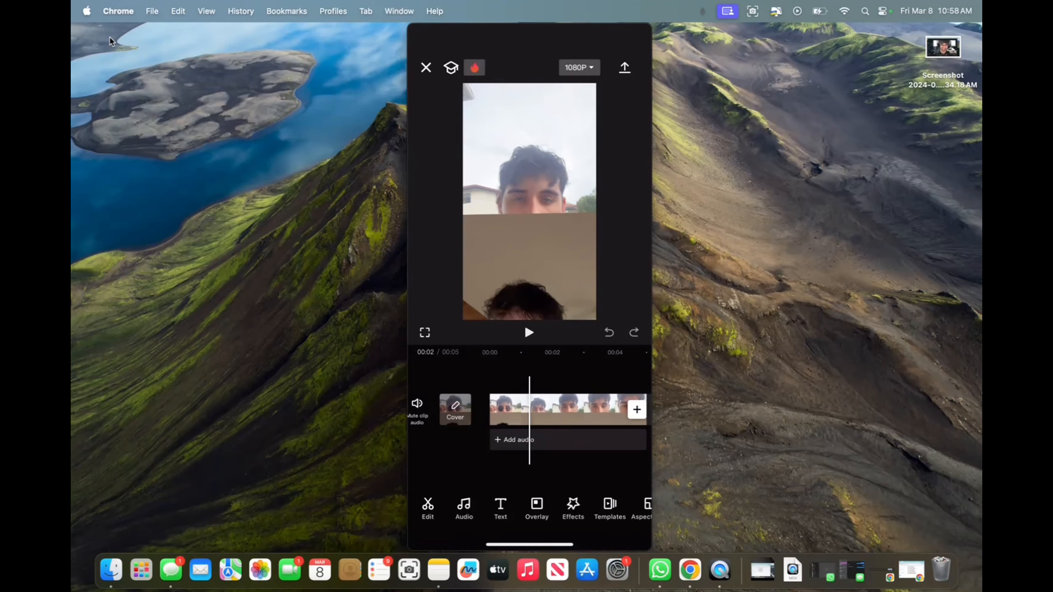
# Split the timeline video into separate clips at the playhead.
pyautogui.click(567, 408)
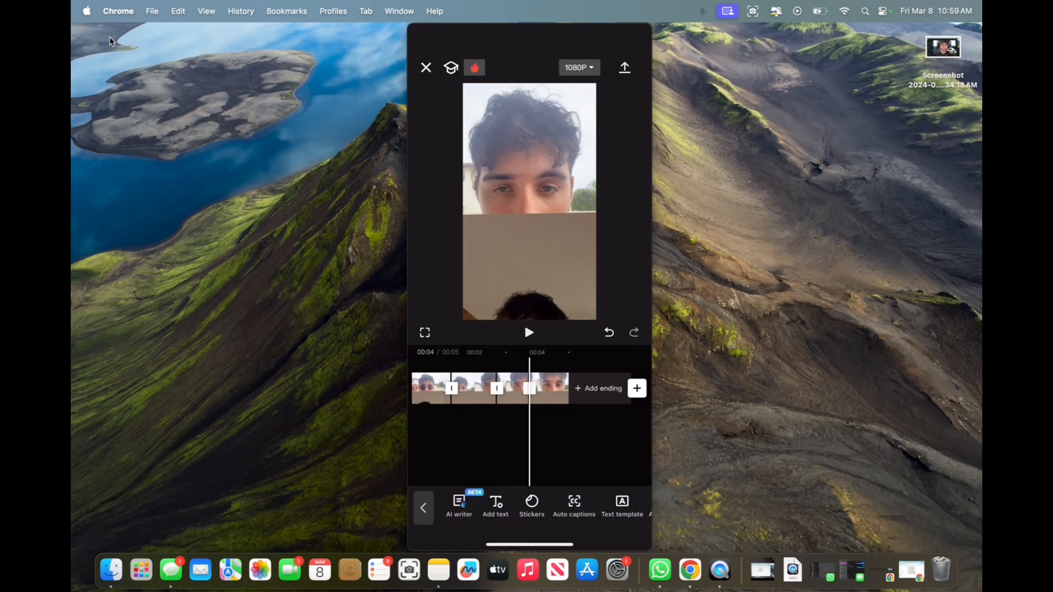
# Add a 'Masculine male' text overlay across the video on its own track.
pyautogui.click(495, 506)
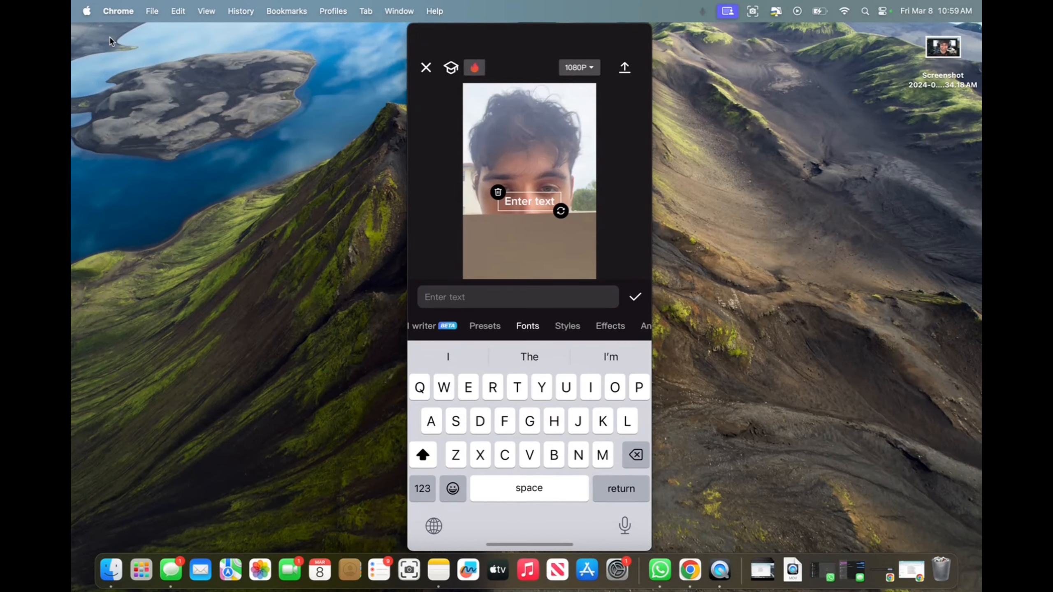
pyautogui.click(517, 297)
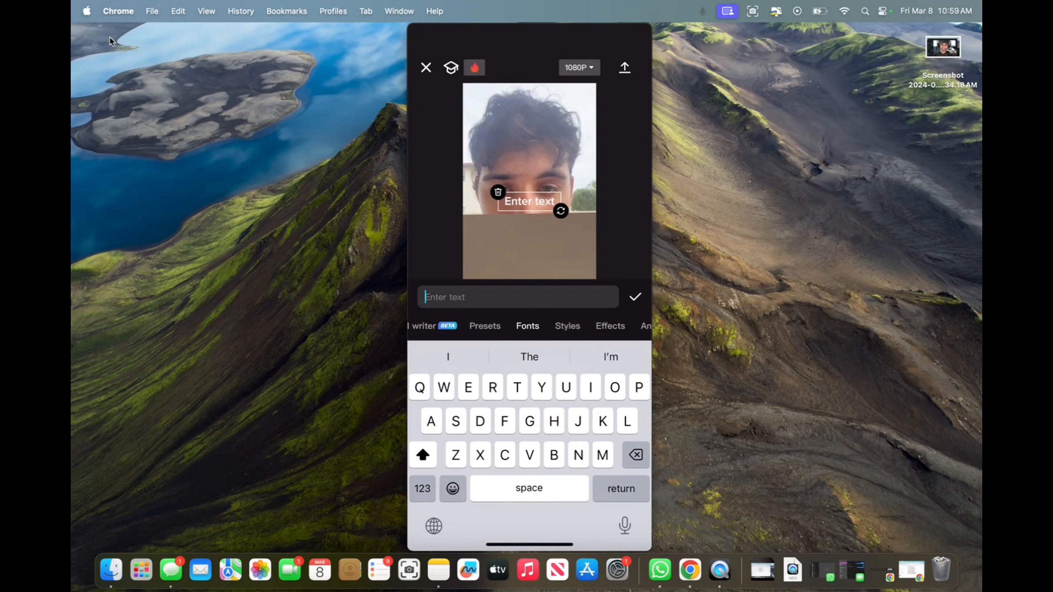
pyautogui.write('Masculine m')
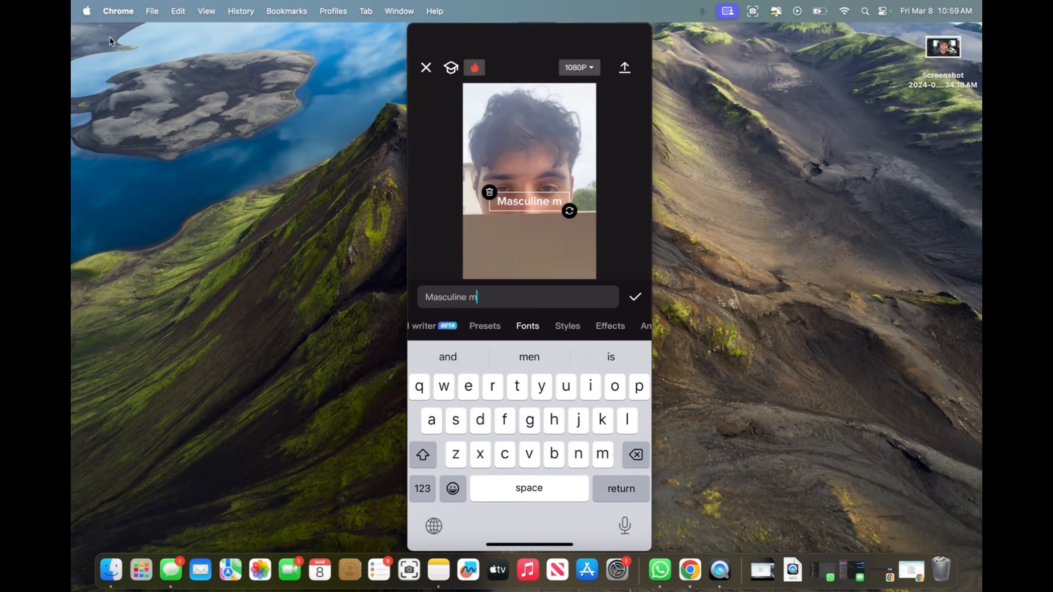
pyautogui.click(635, 297)
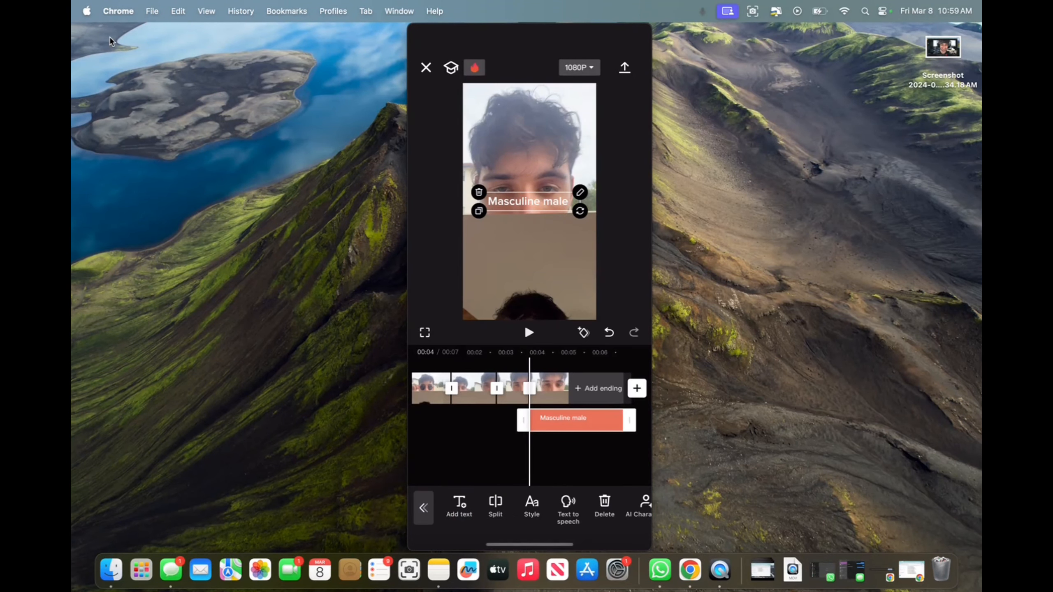